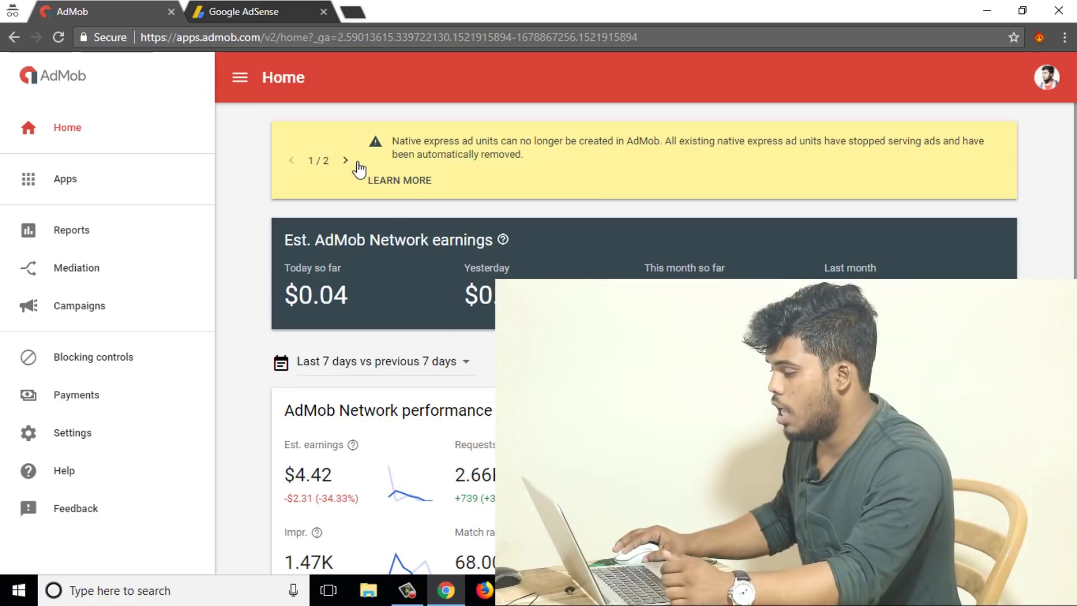
Show the ad units list for the 'pay per watch' app from the Apps sidebar
click(346, 160)
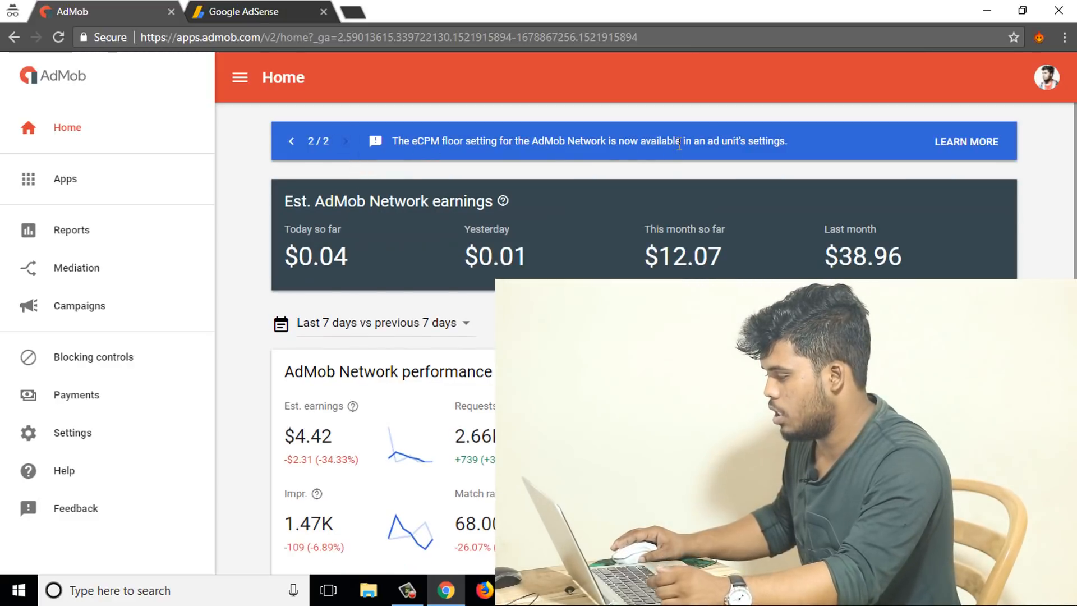
mouse_move(92, 193)
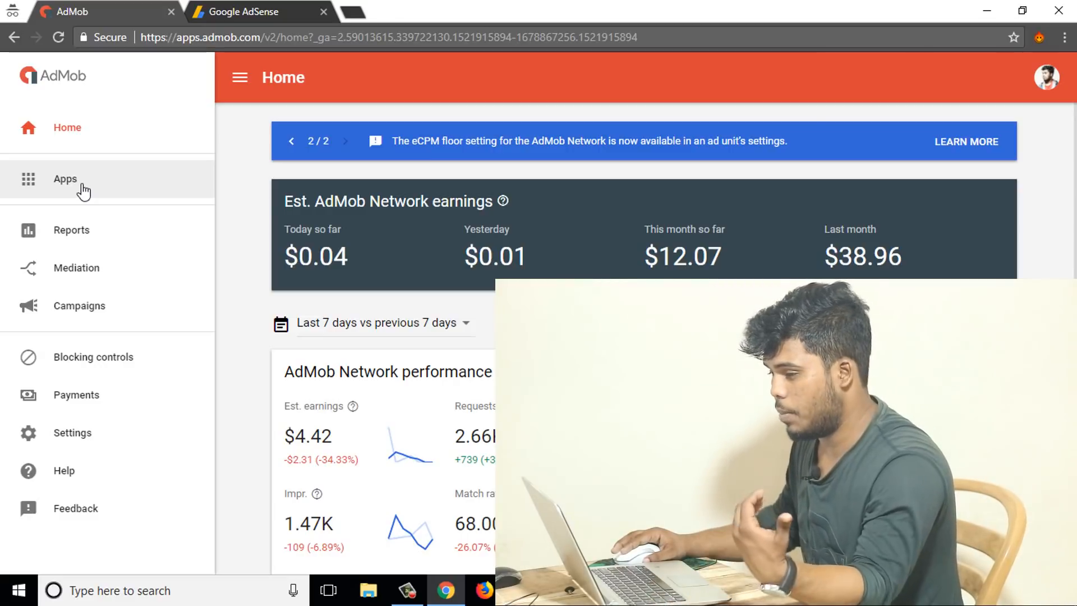
click(62, 178)
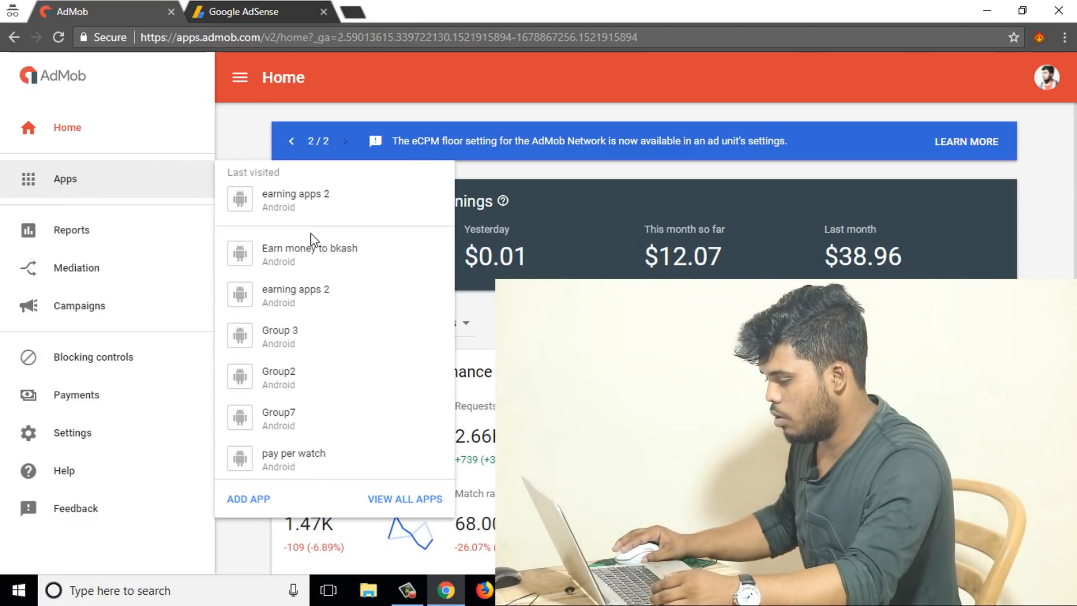
click(294, 453)
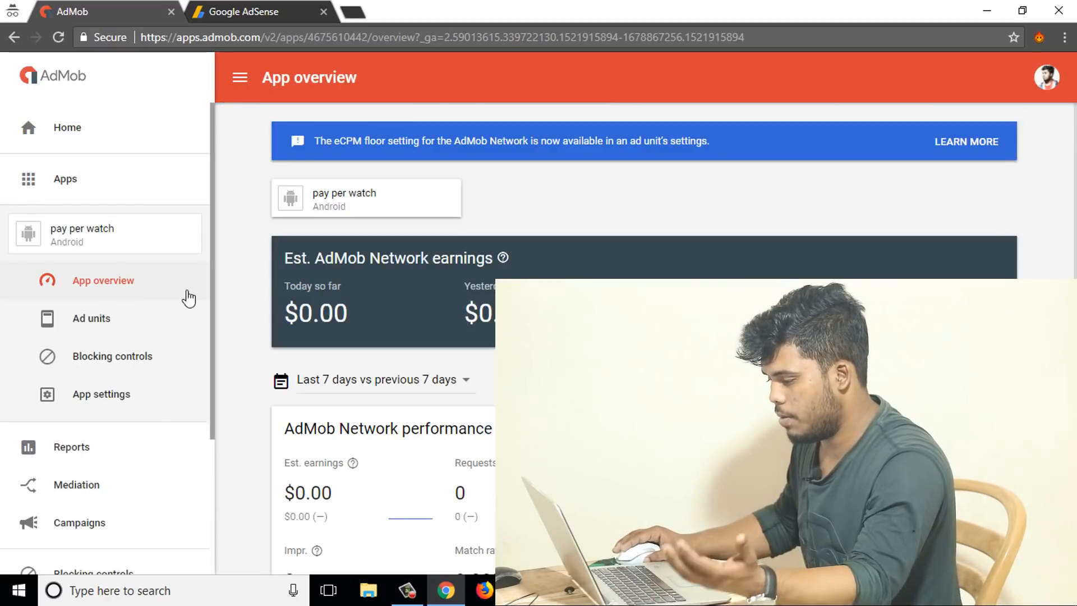
scroll(down, 3)
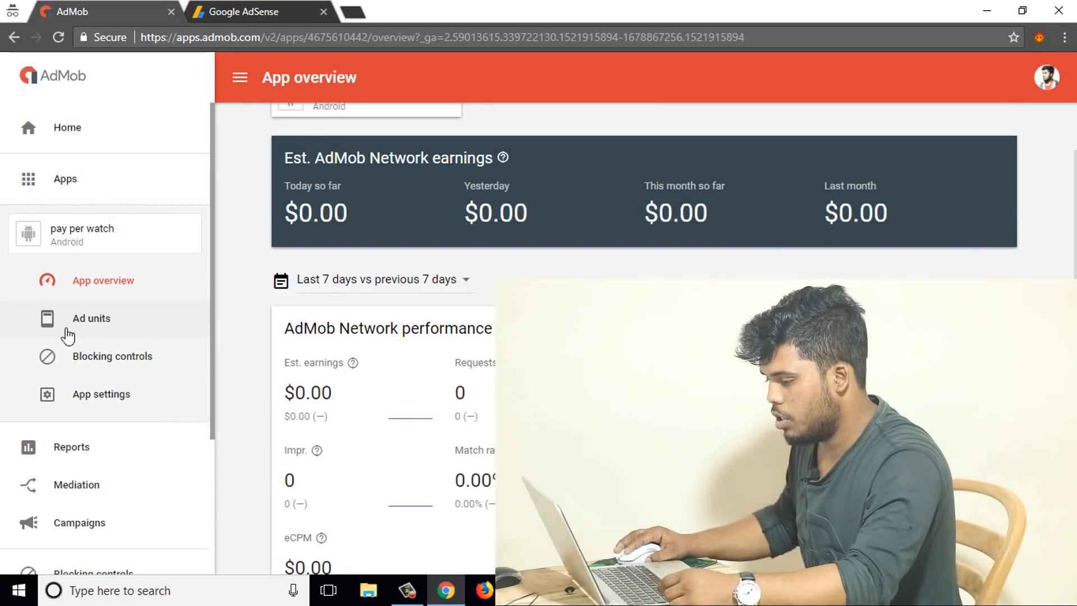
click(91, 319)
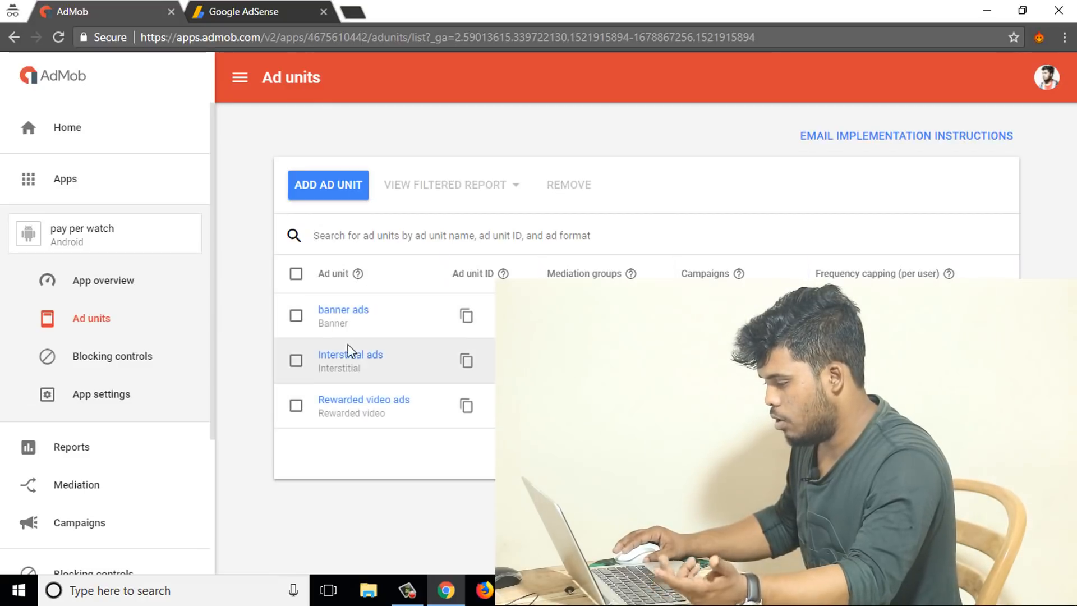
Keep the Interstitial unit's ad type as text, image, rich media and video in advanced settings
click(351, 355)
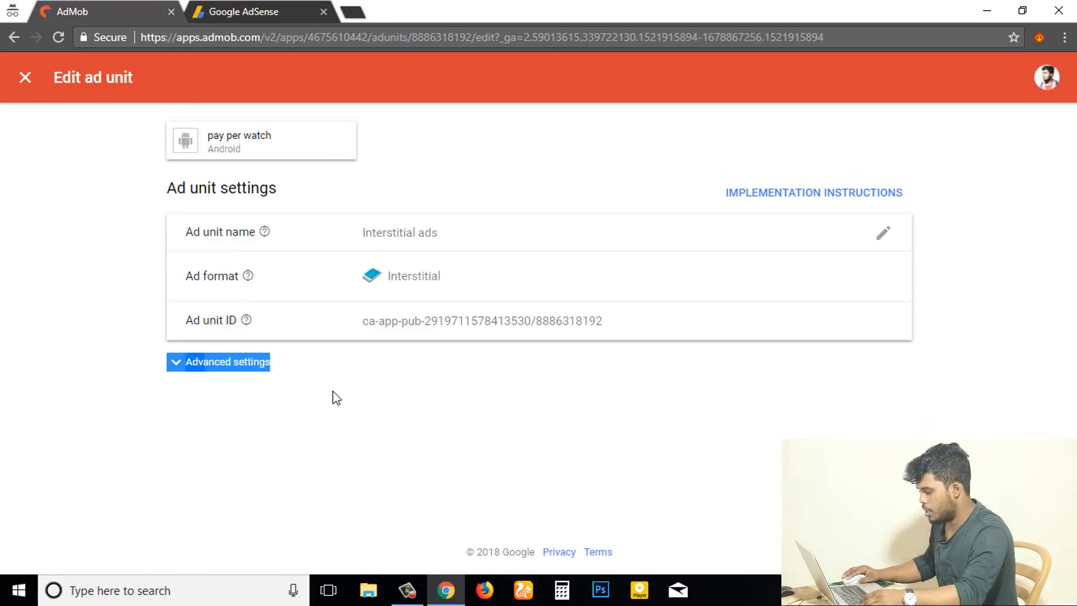
click(218, 362)
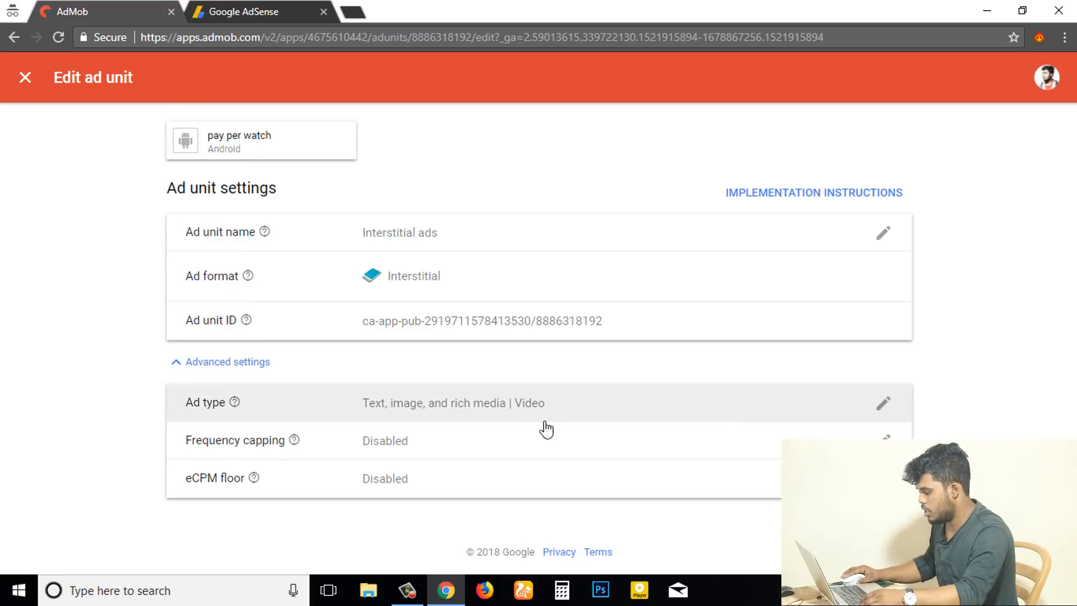
mouse_move(362, 408)
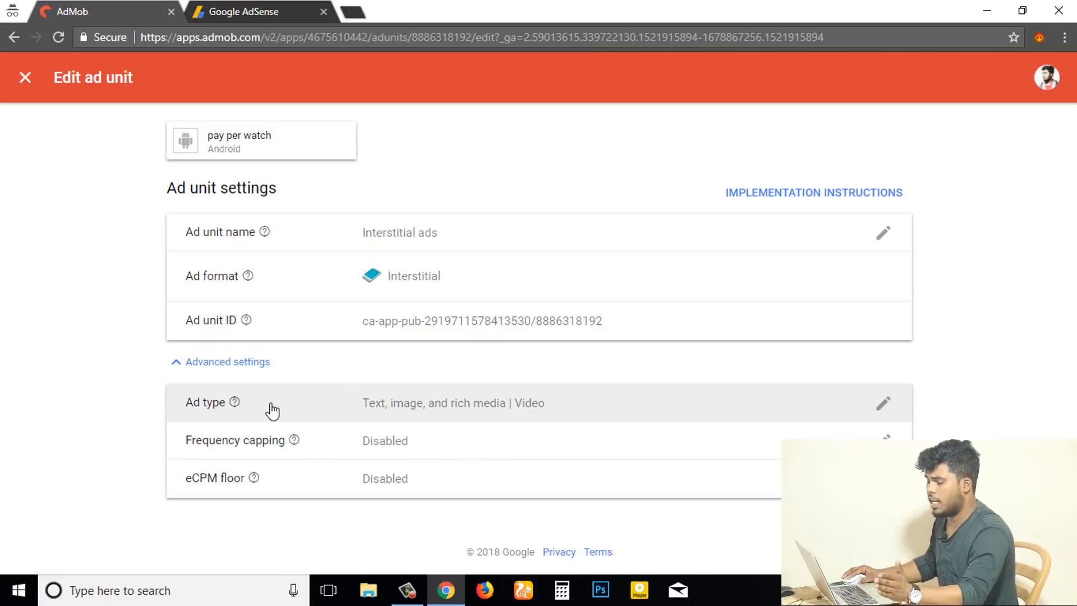
mouse_move(271, 414)
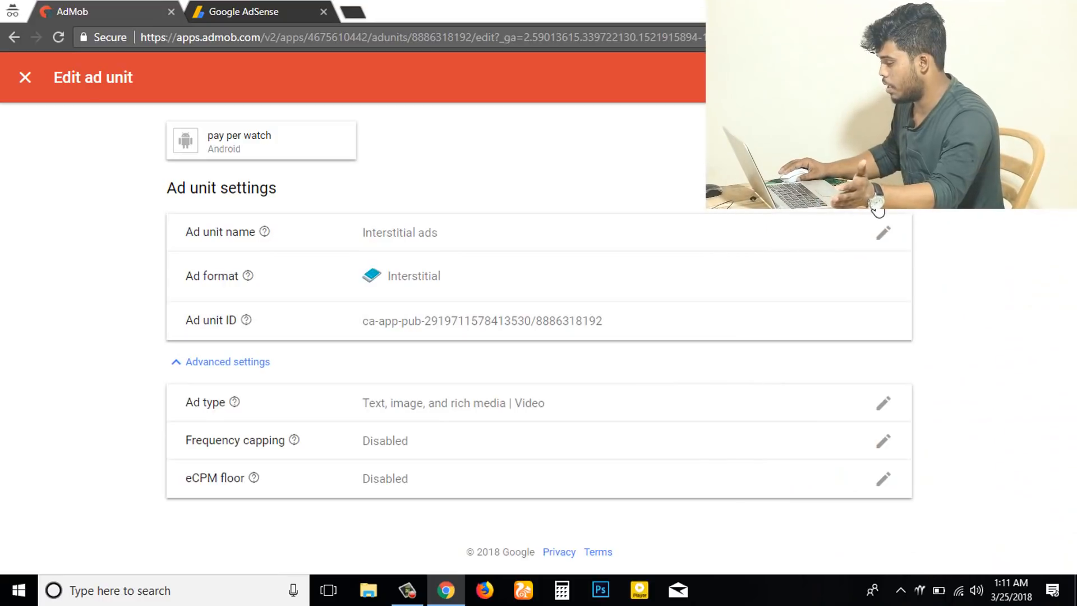
mouse_move(904, 418)
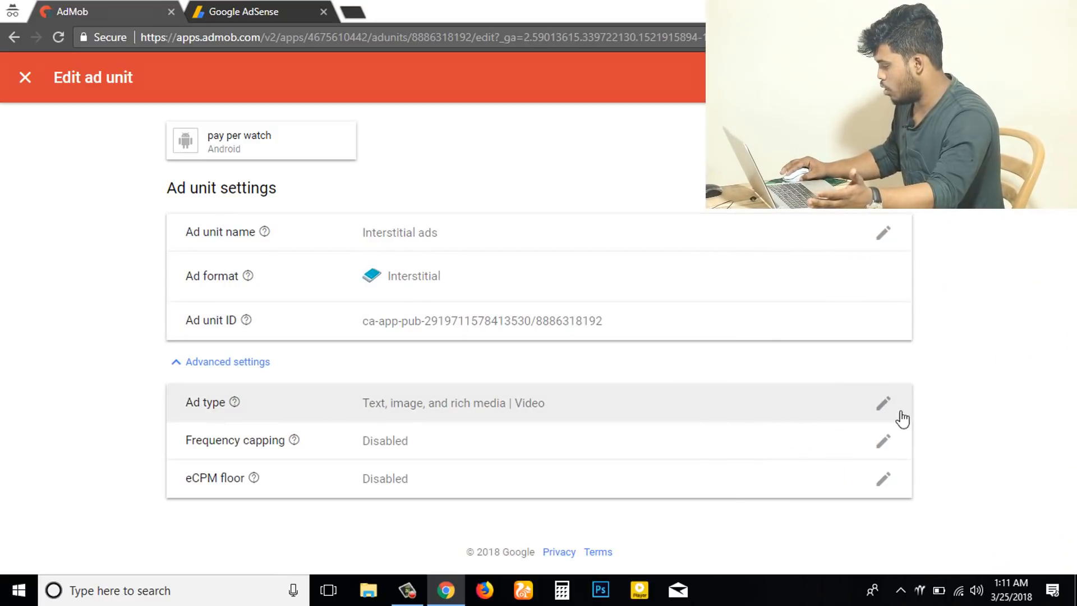
click(882, 404)
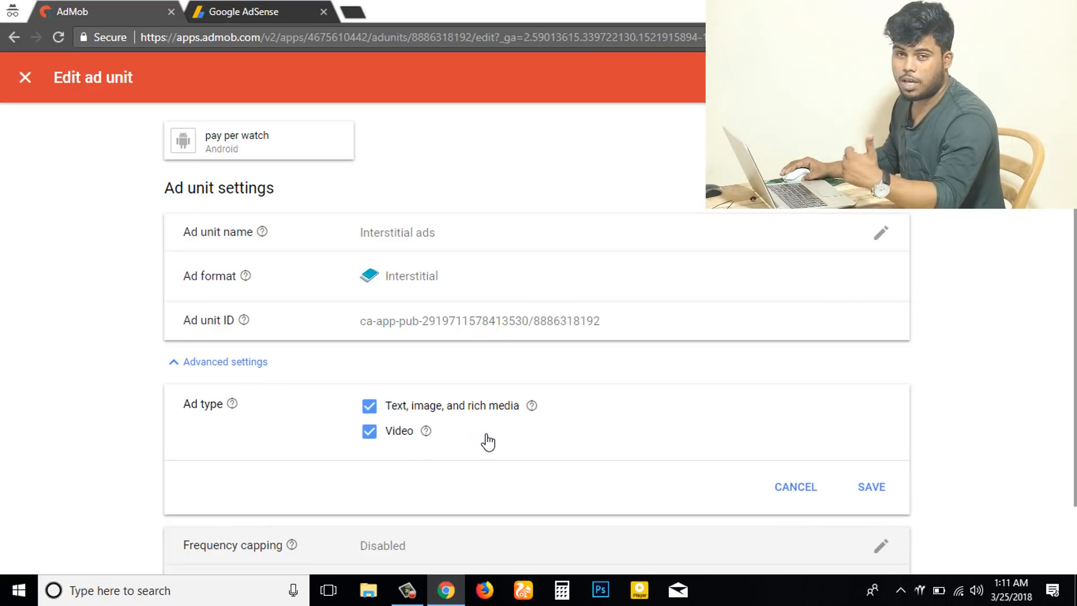
mouse_move(464, 427)
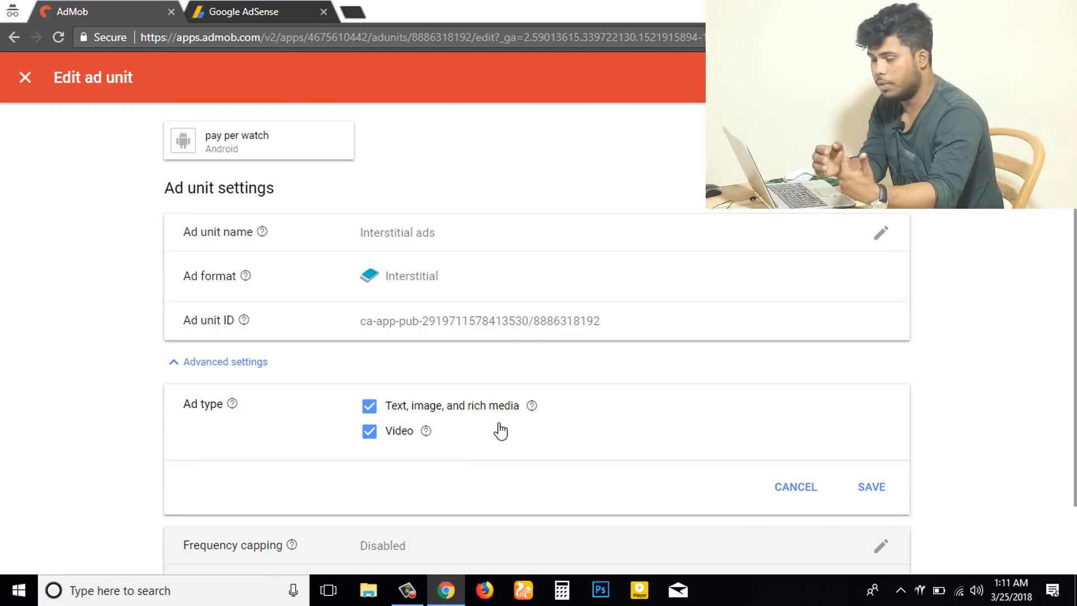
mouse_move(435, 437)
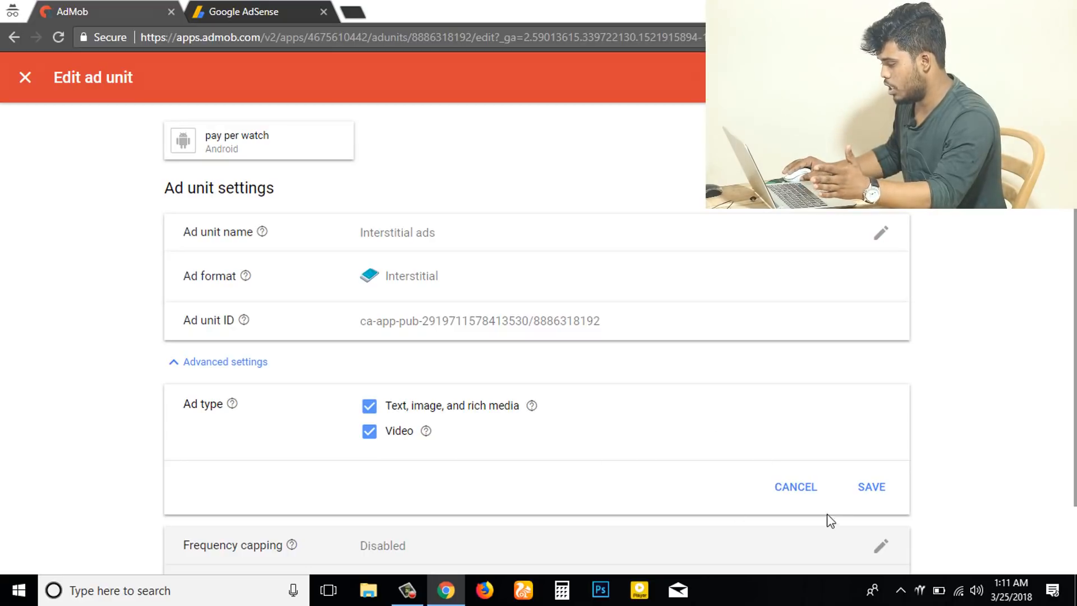
click(871, 485)
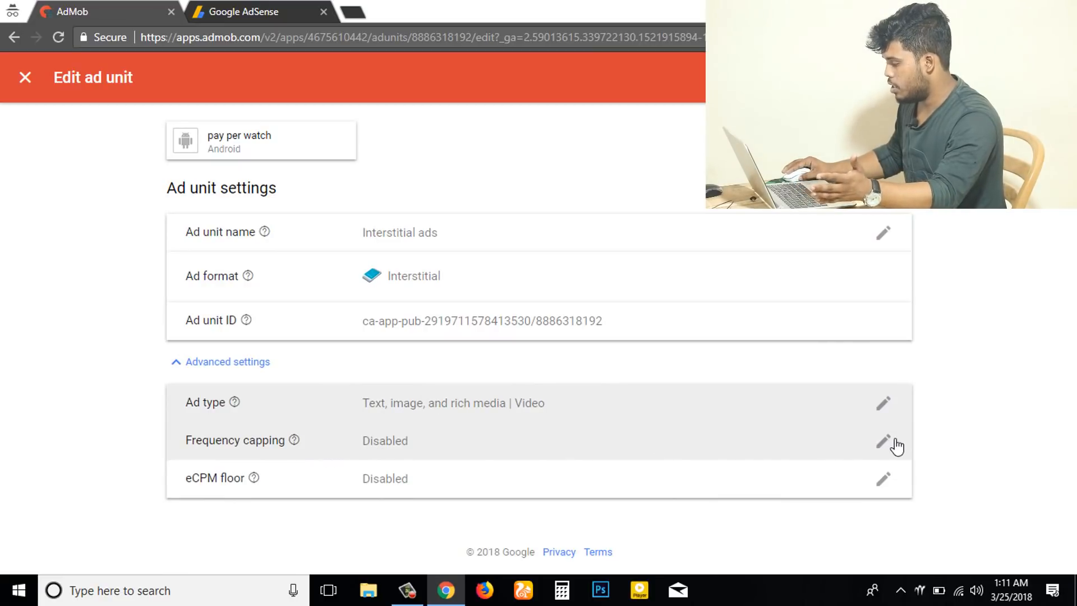
Enable frequency capping at 10 impressions per user per 1 day and save it
click(883, 441)
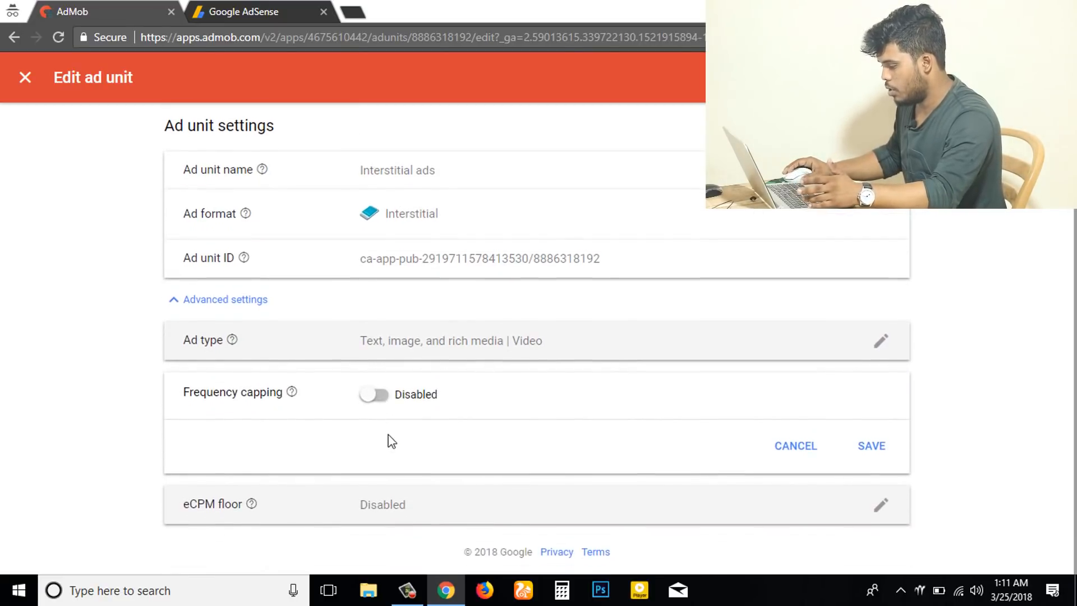
click(374, 395)
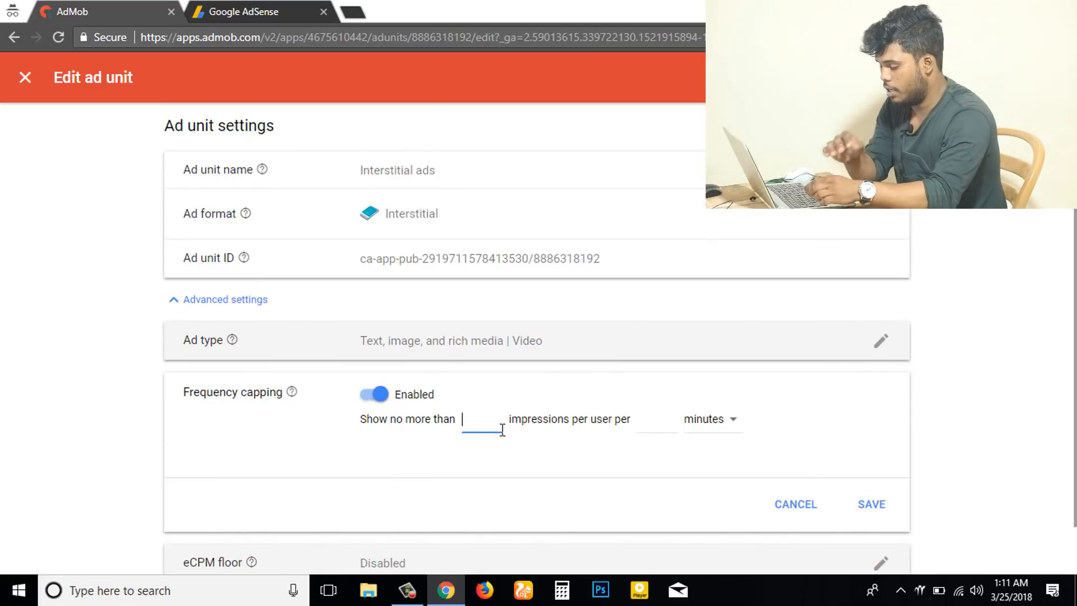
text(10)
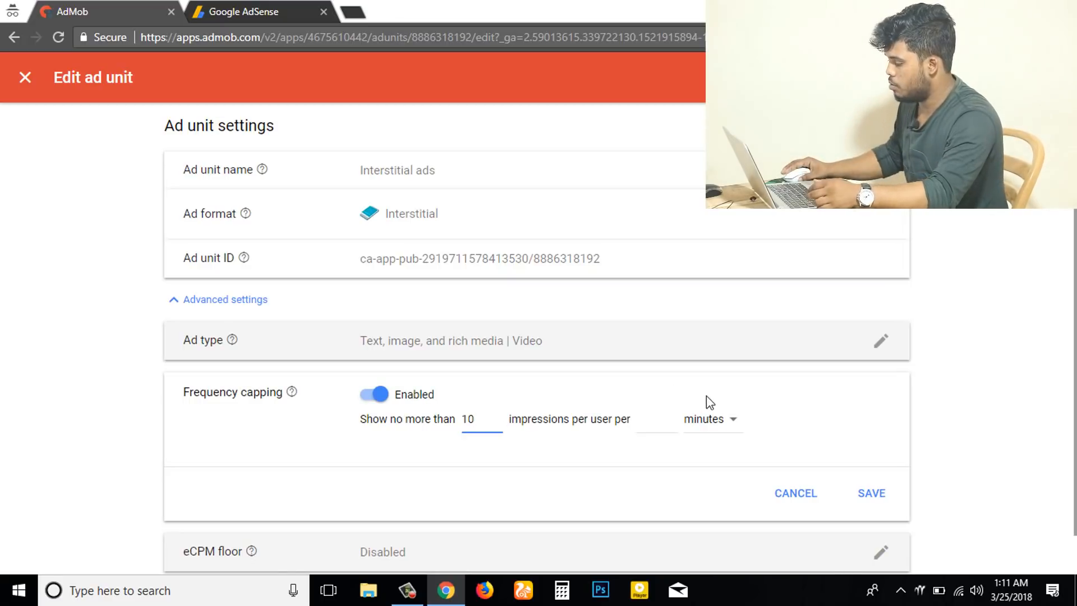
click(653, 420)
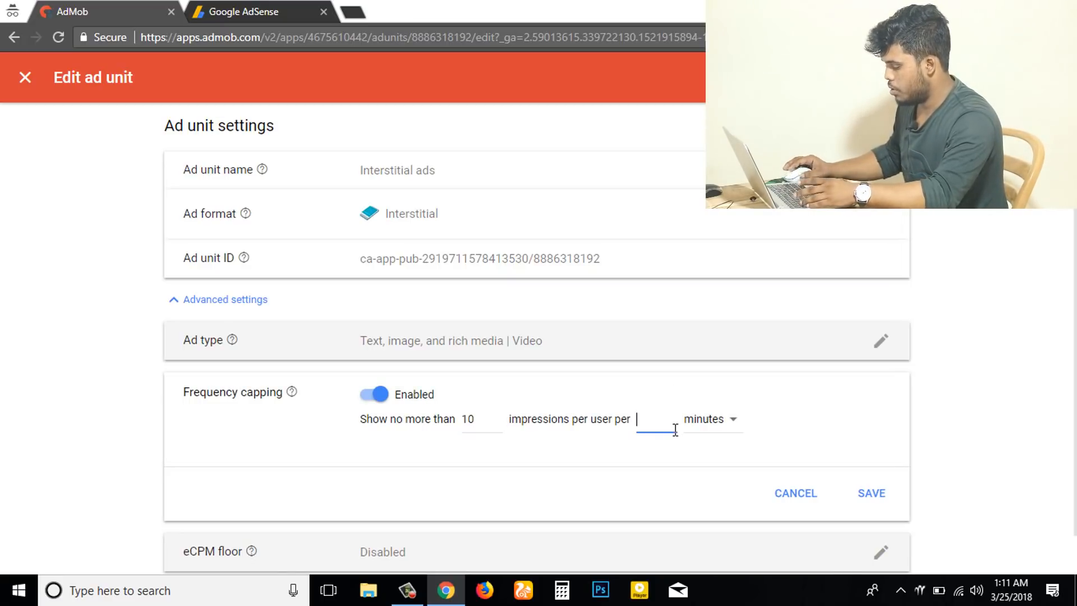
text(1)
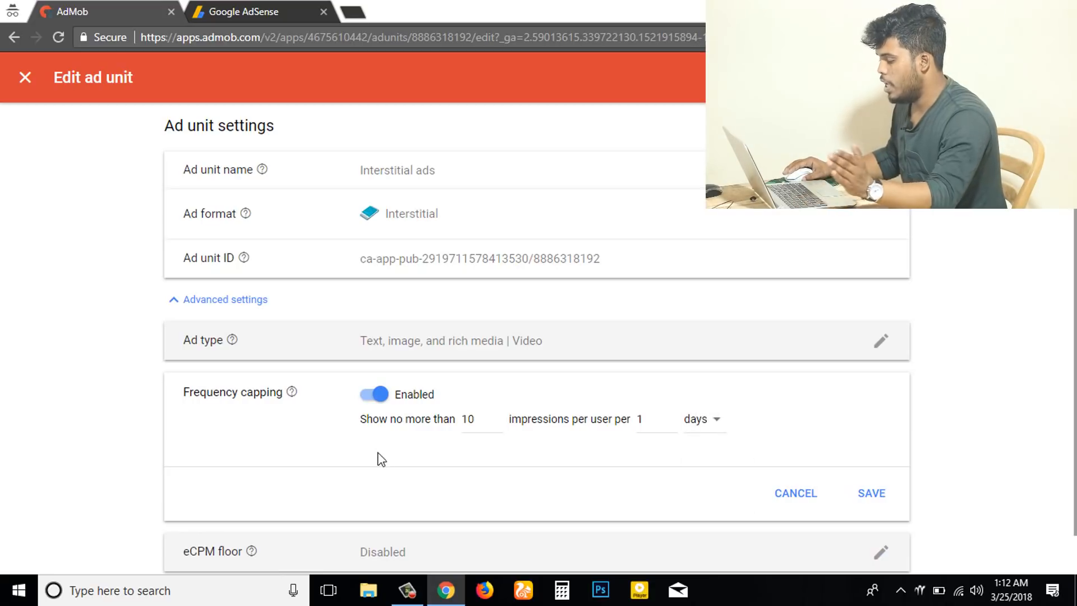
mouse_move(571, 476)
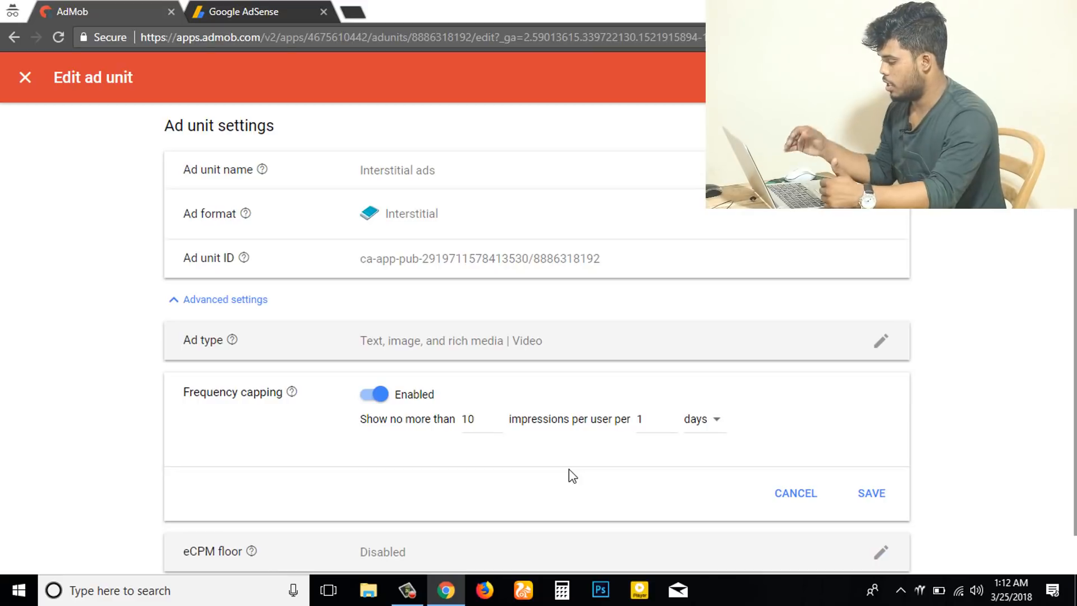
click(871, 493)
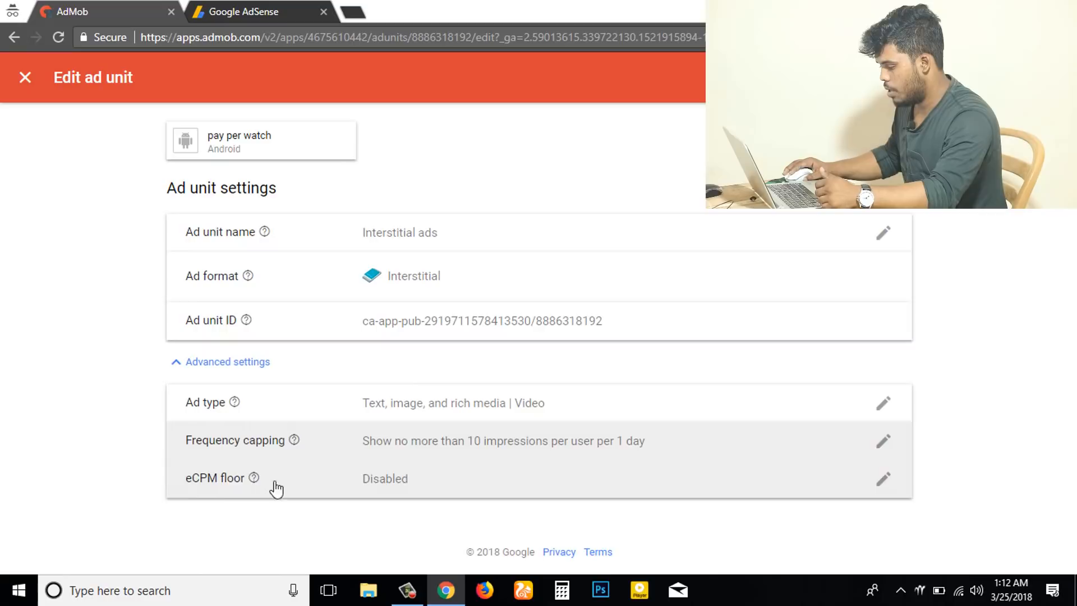
mouse_move(193, 460)
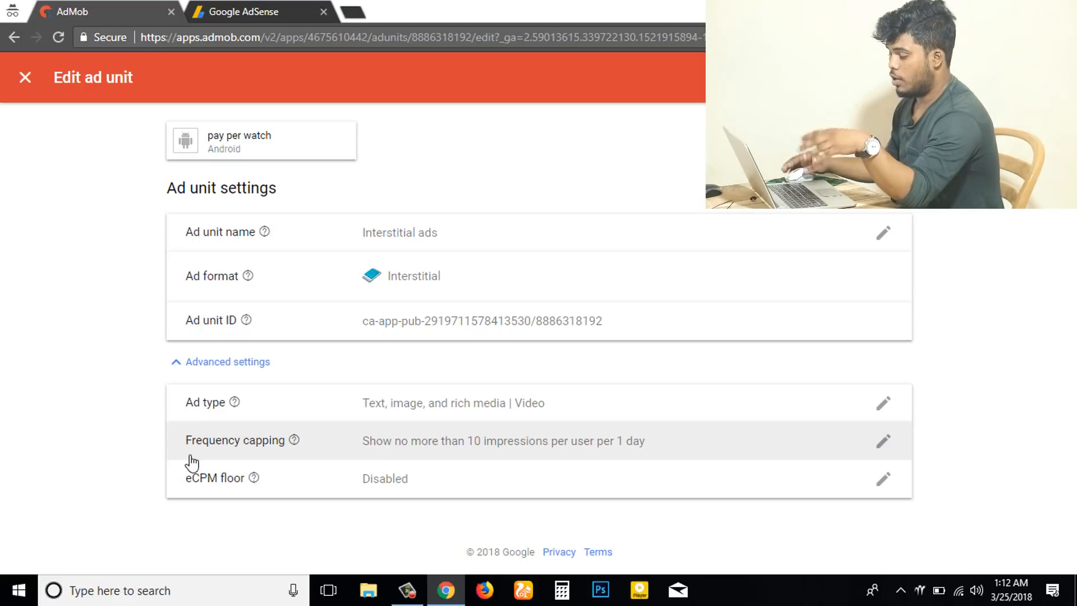
mouse_move(303, 487)
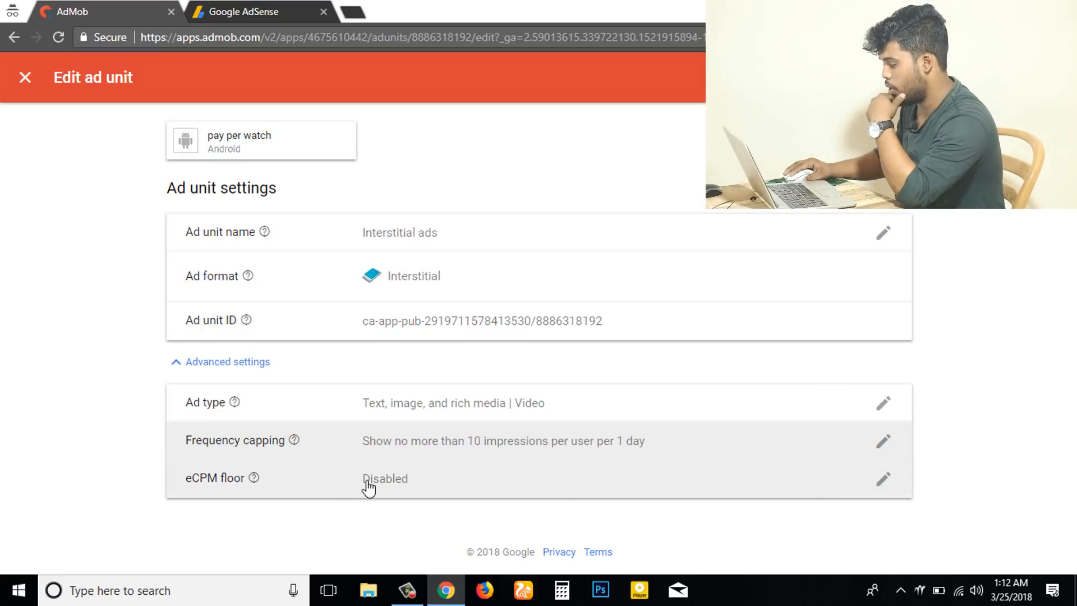
mouse_move(885, 481)
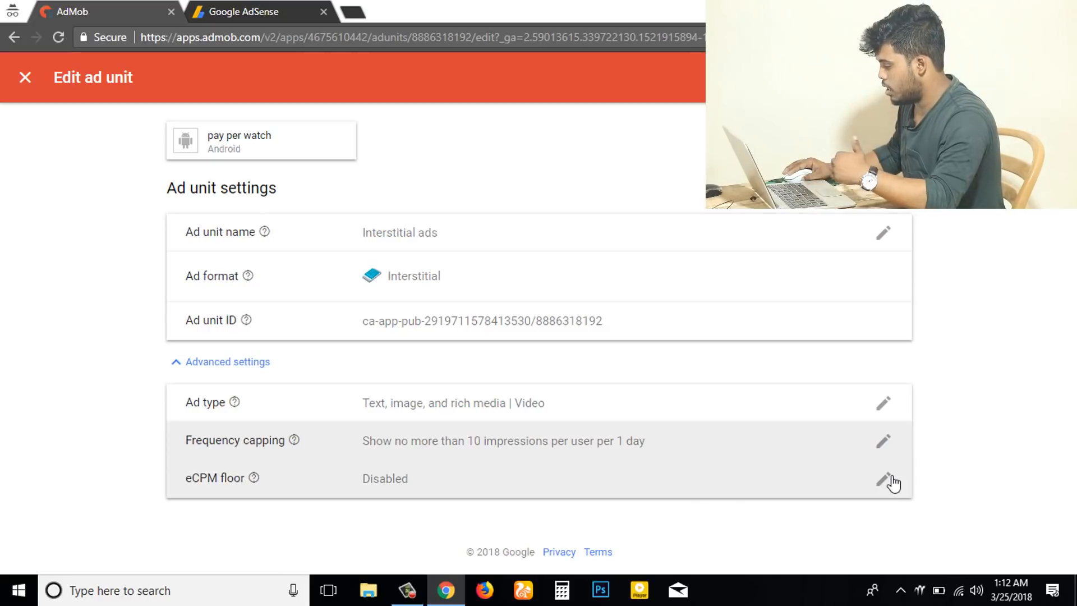
Enable a global eCPM floor of $1 and reveal the country-specific floor options
click(882, 480)
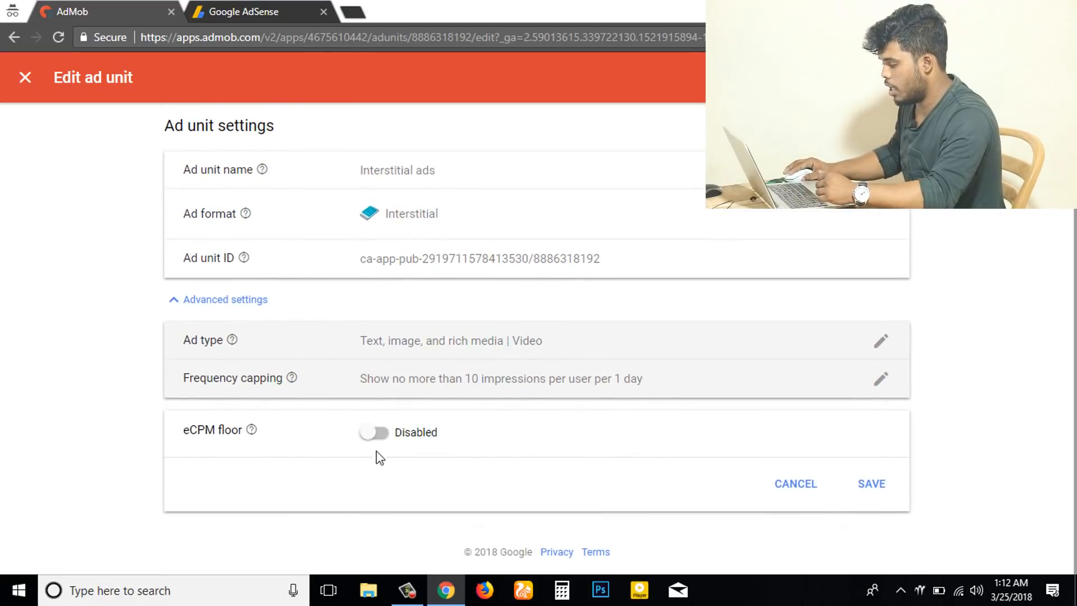
click(374, 433)
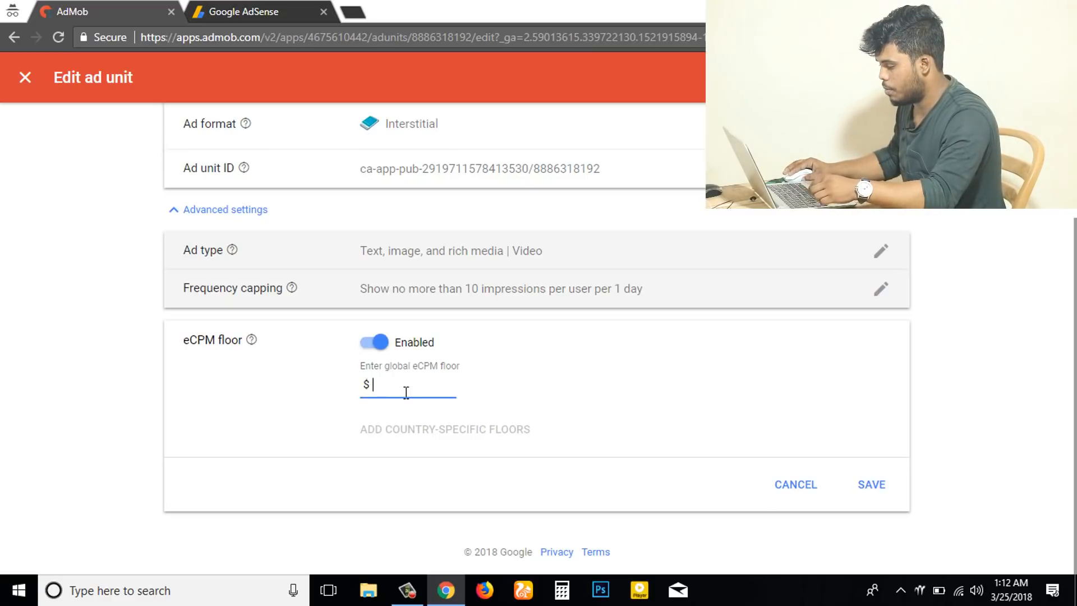
text(1)
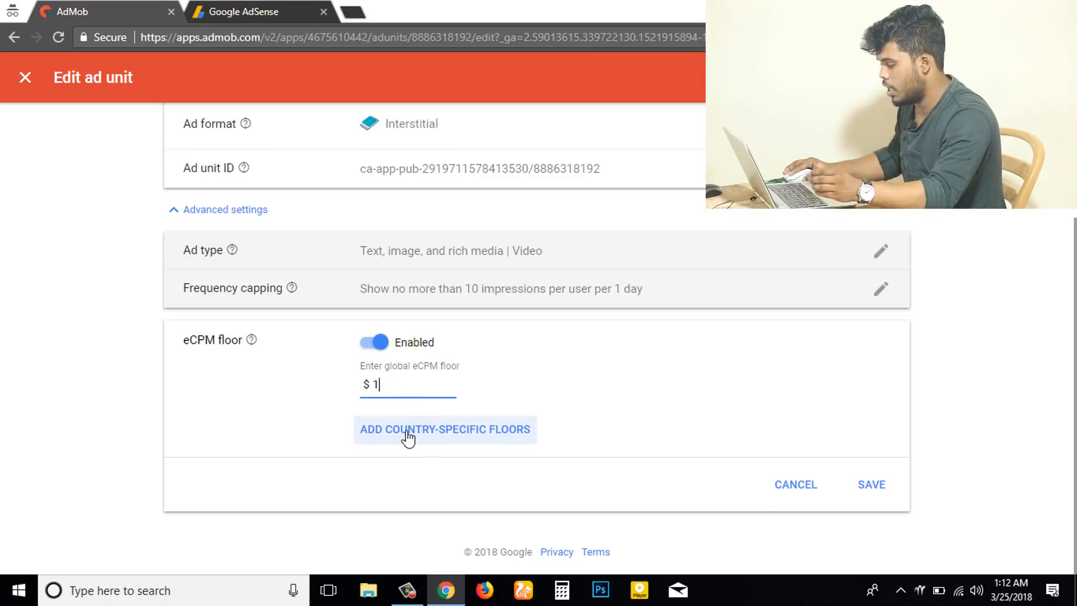
click(445, 429)
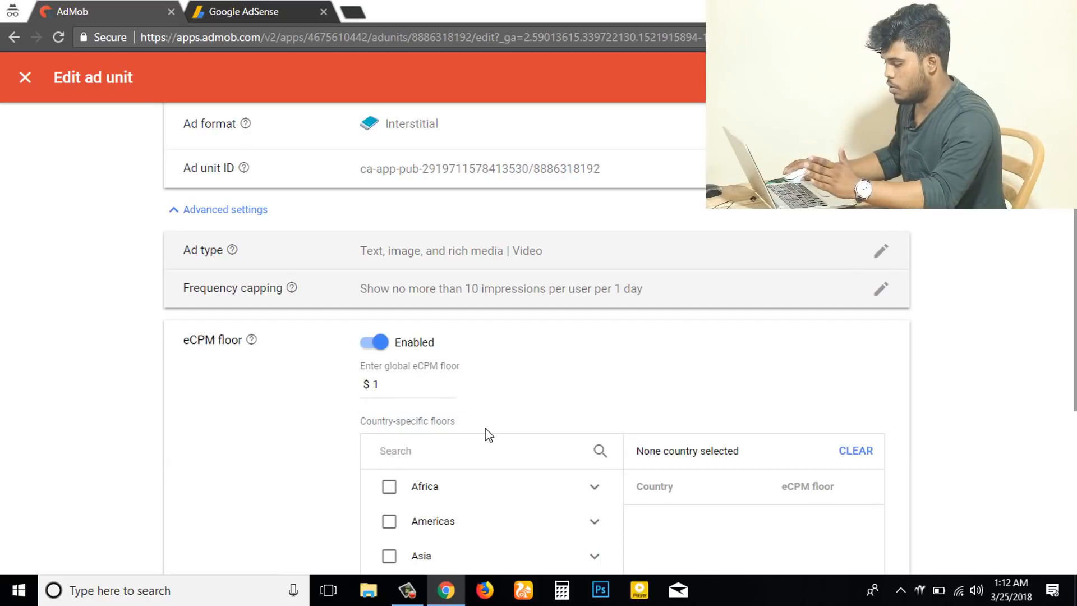
Tick the regions, including Africa, so all 239 countries get a $1 floor
scroll(down, 3)
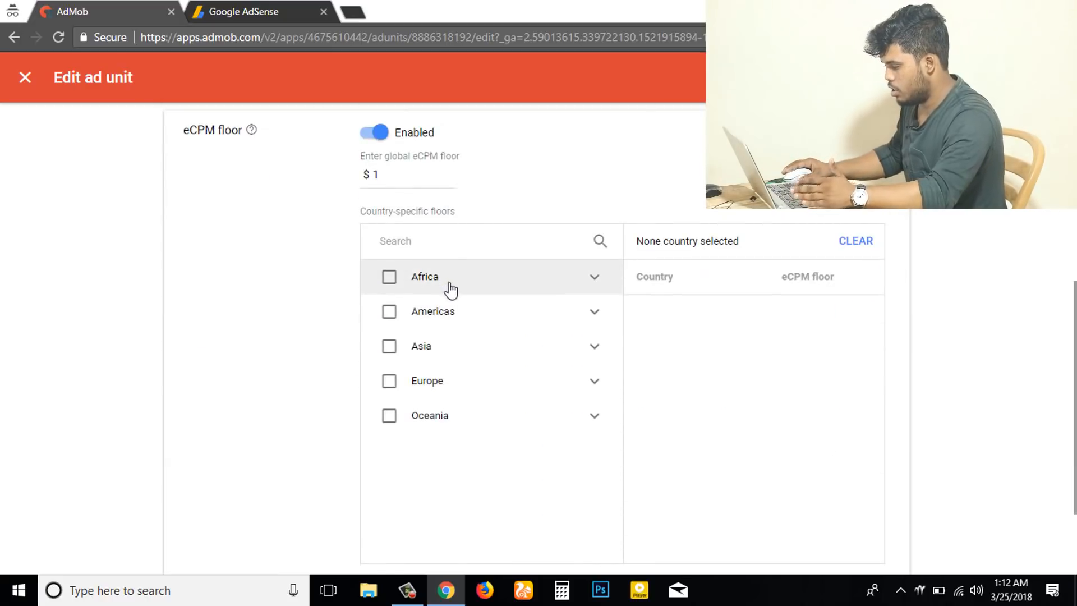
scroll(down, 3)
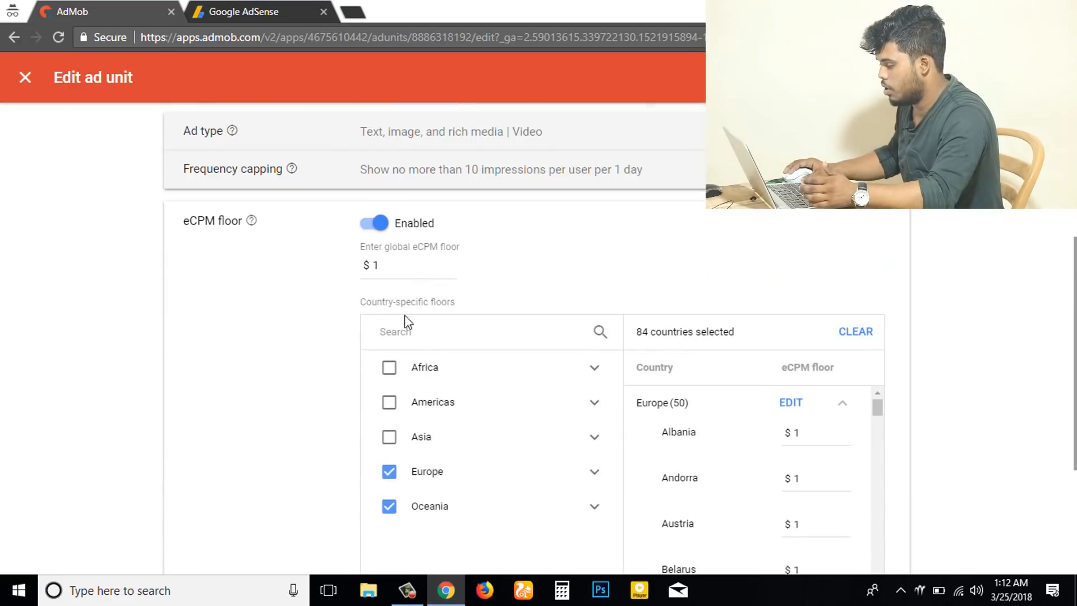
click(388, 402)
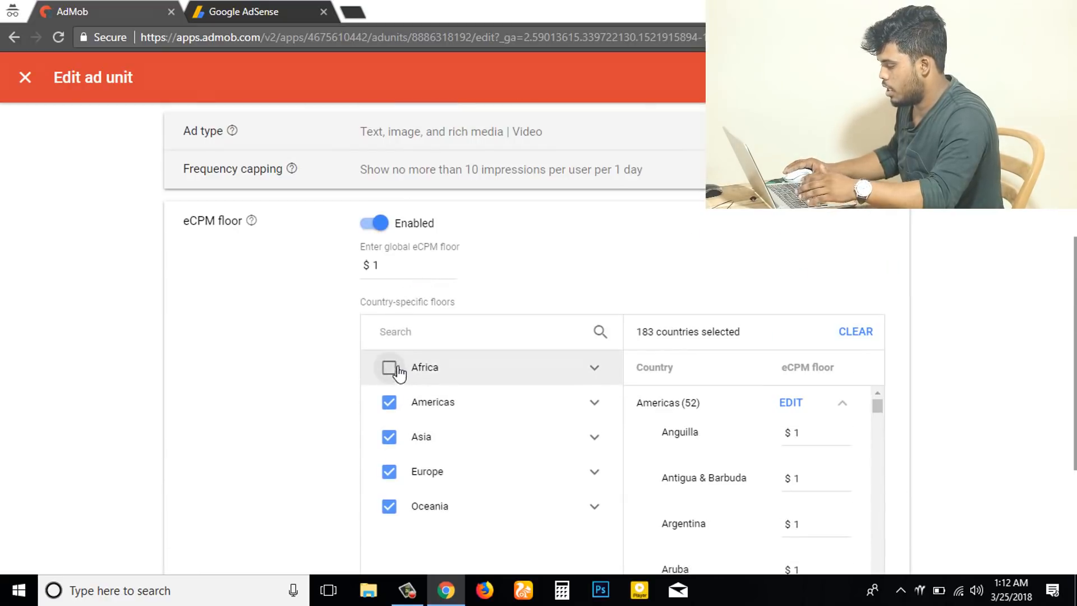
click(388, 367)
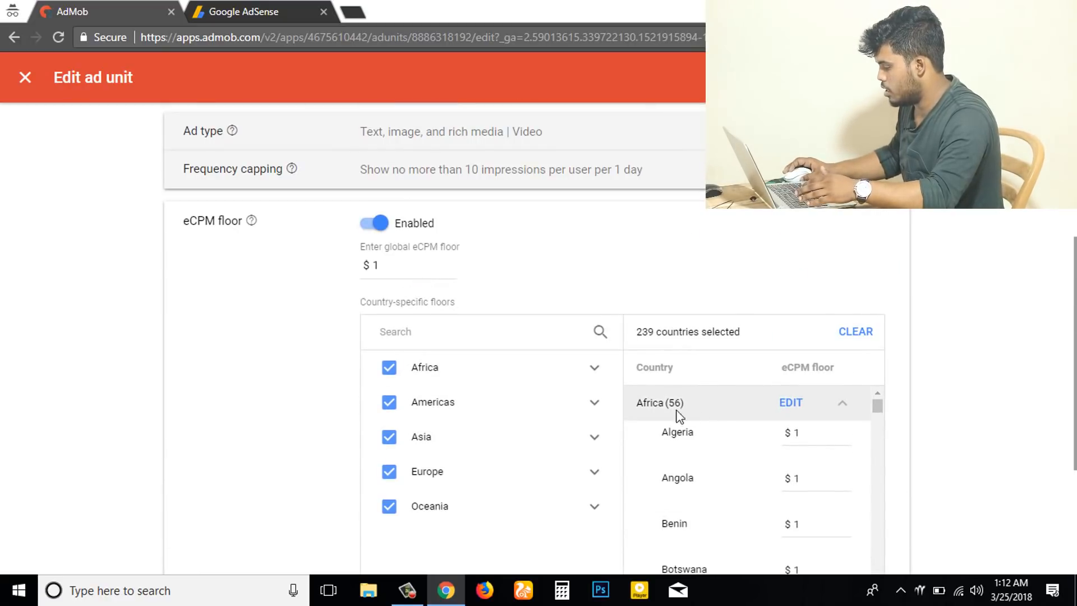
scroll(down, 3)
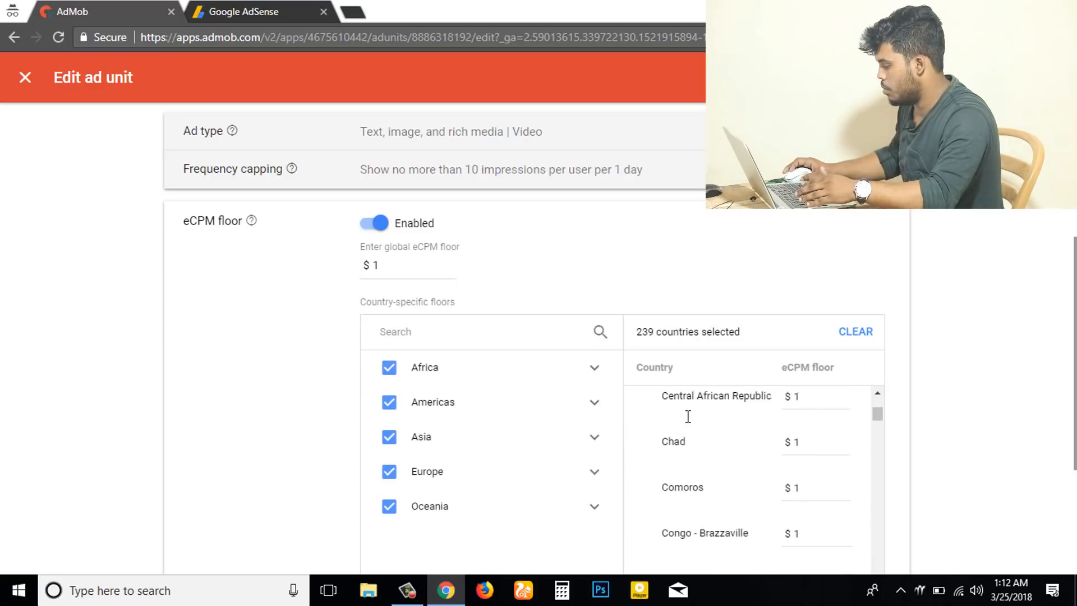
scroll(down, 3)
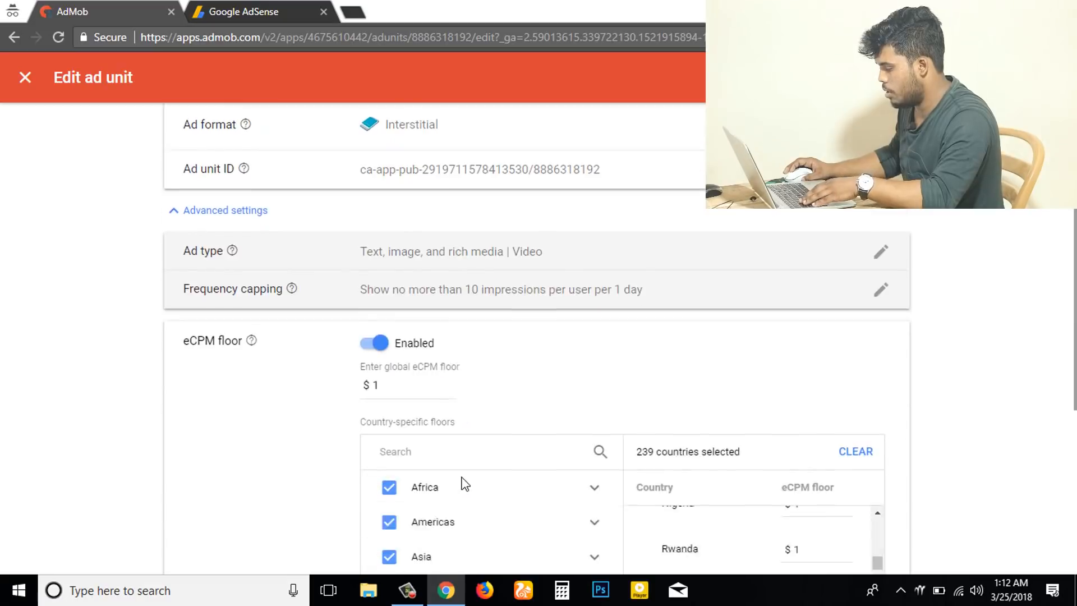
Search the country list for Bangladesh and leave it ticked at $1
text(bangla)
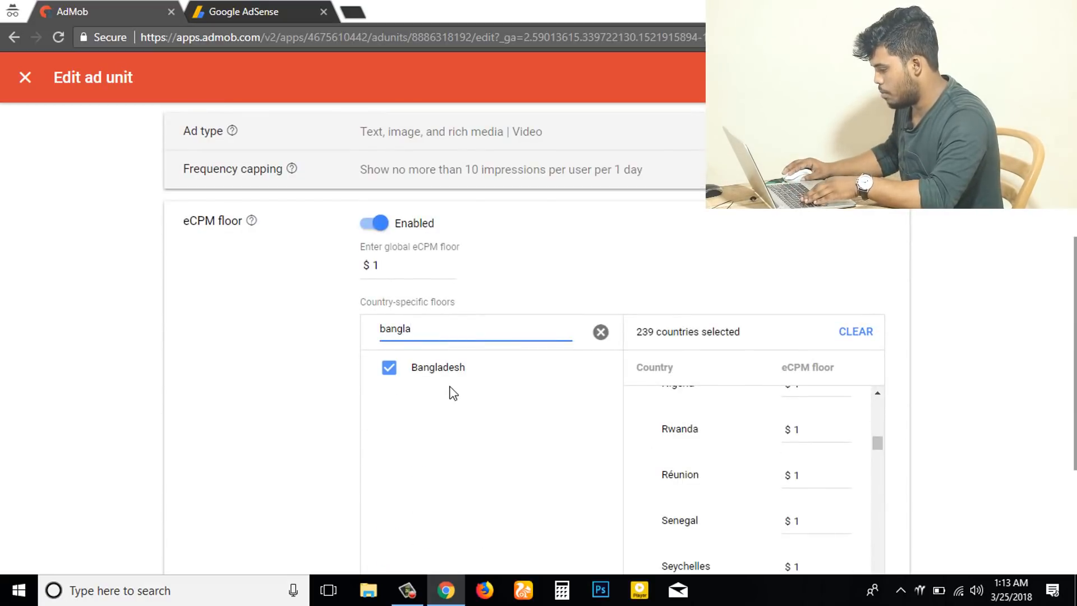
click(388, 367)
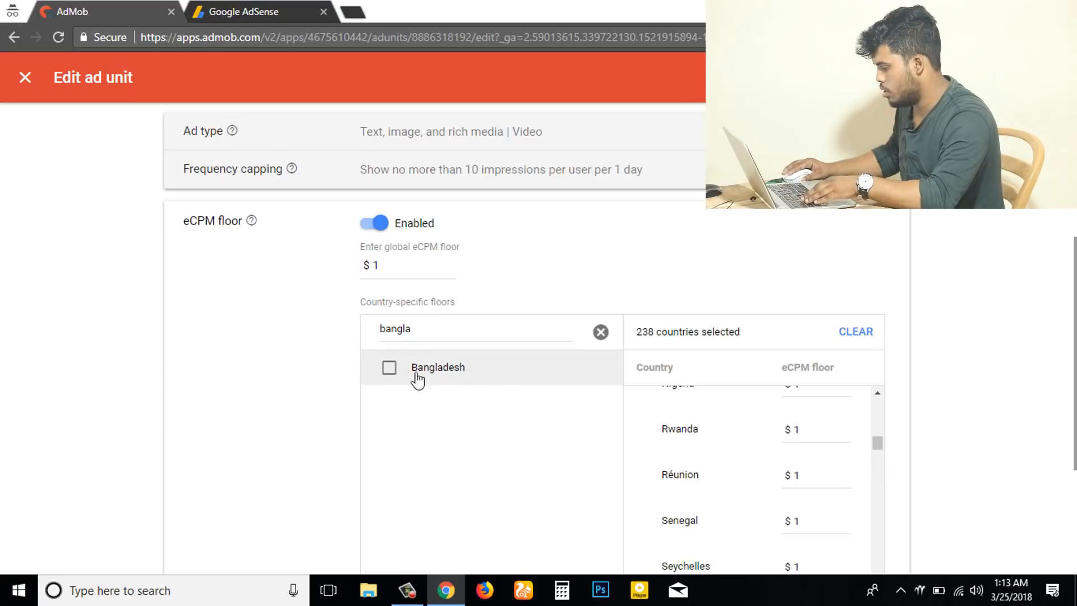
click(388, 367)
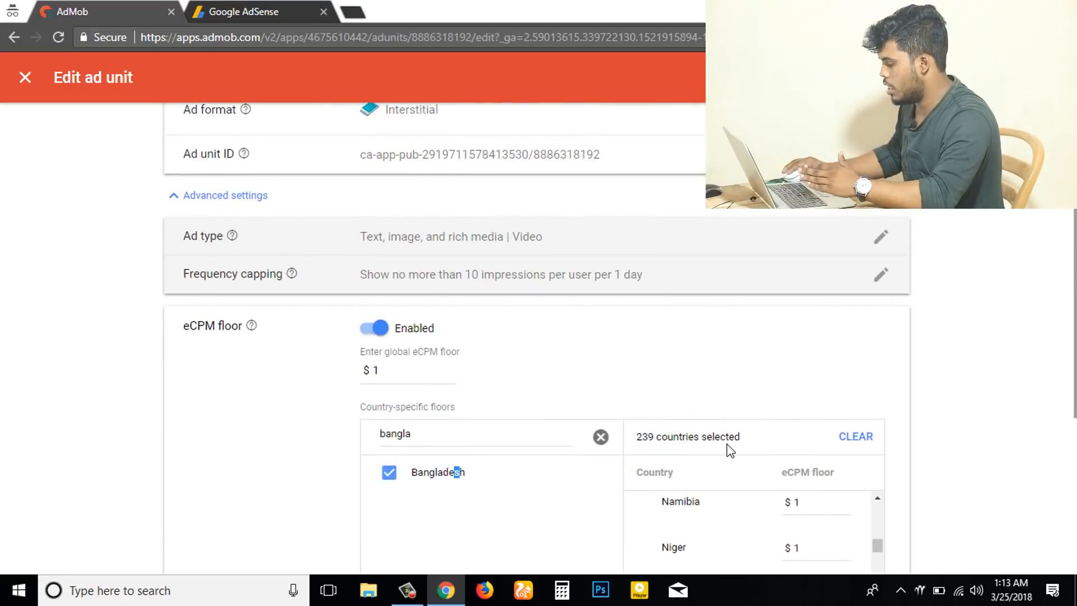
mouse_move(702, 351)
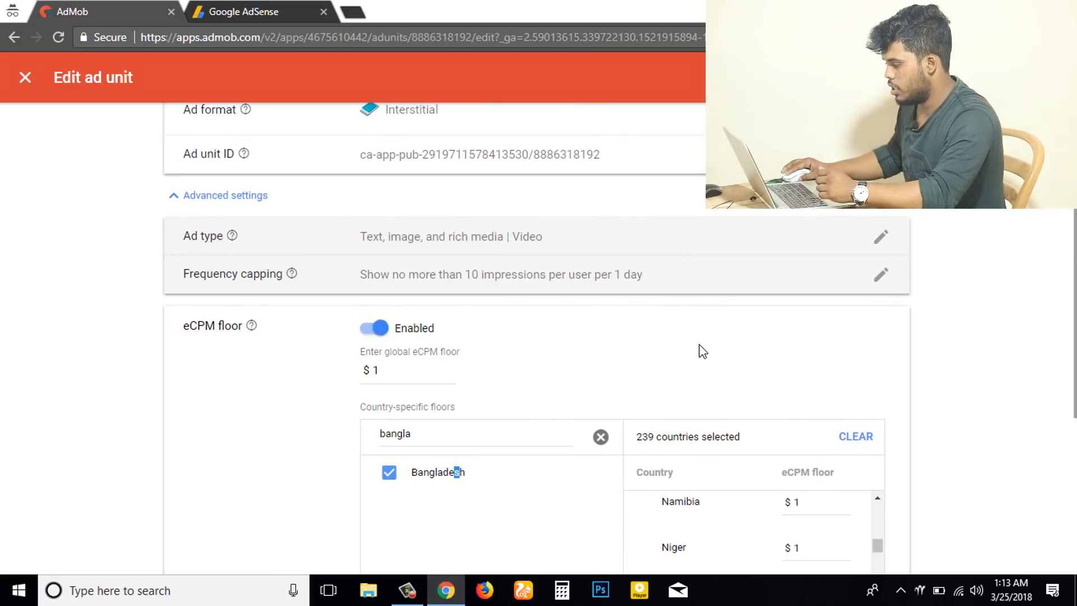
scroll(down, 3)
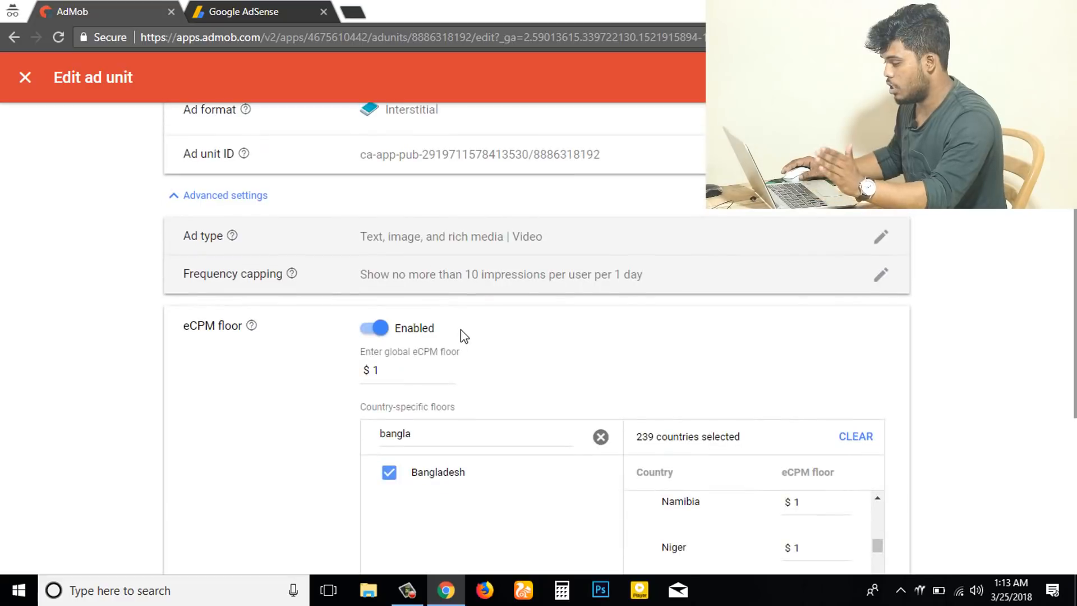
mouse_move(448, 349)
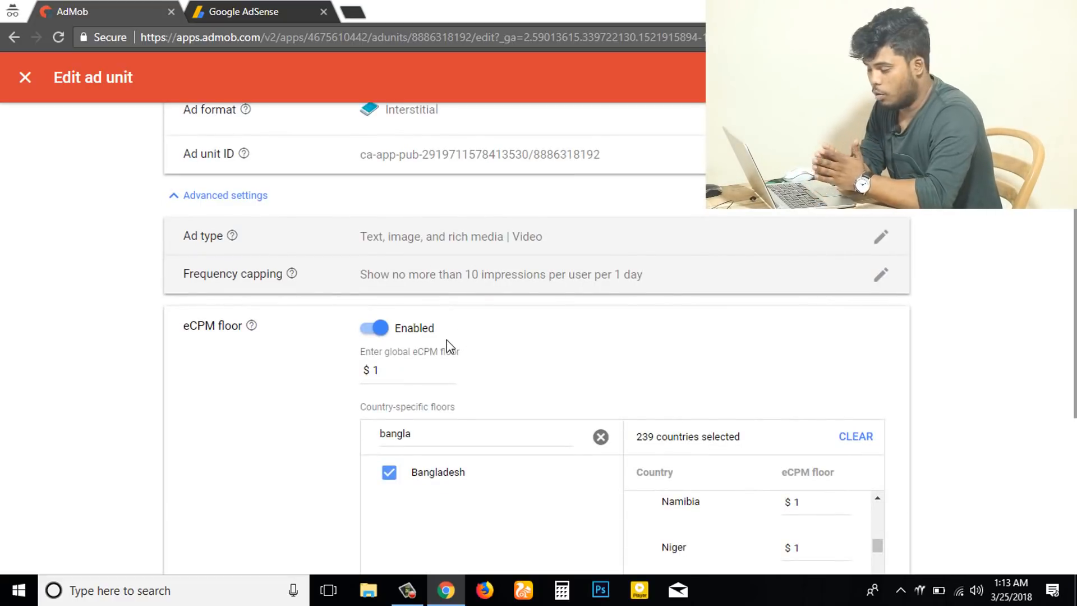